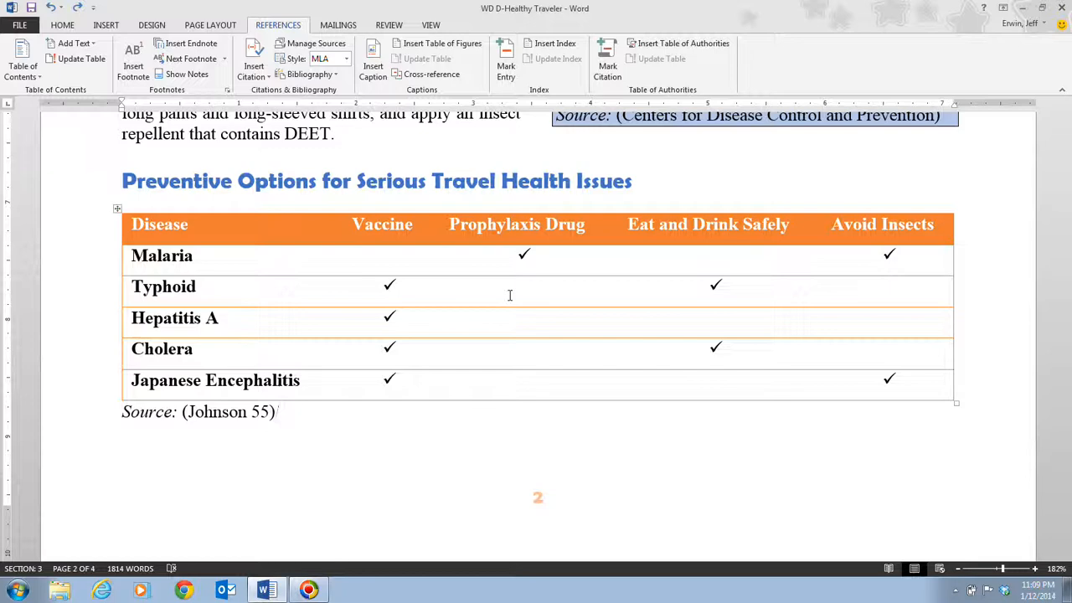
# Step: Place the insertion point on the blank line after the 'Subscribe to travel medical insurance' list on page 4
pyautogui.scroll(-3)
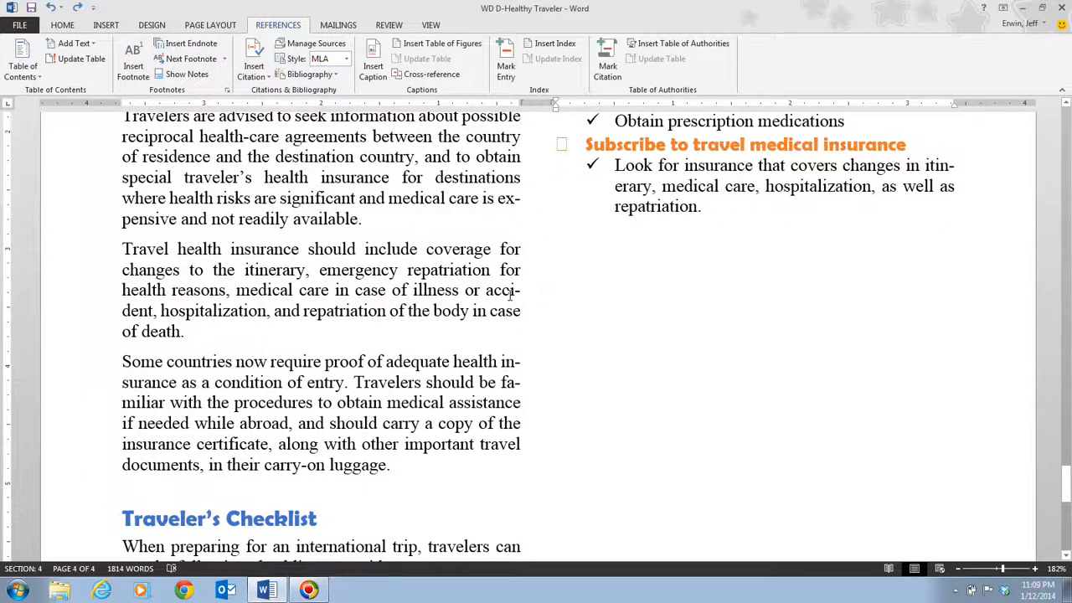
pyautogui.click(555, 238)
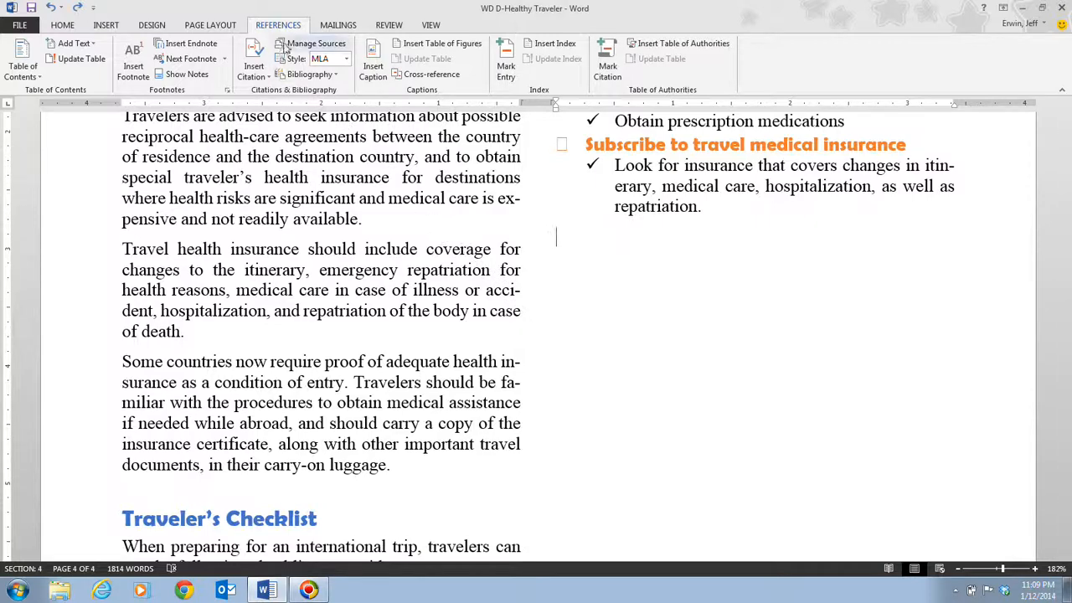
# Step: Show the Source Manager with the report's master and current citation lists
pyautogui.click(316, 44)
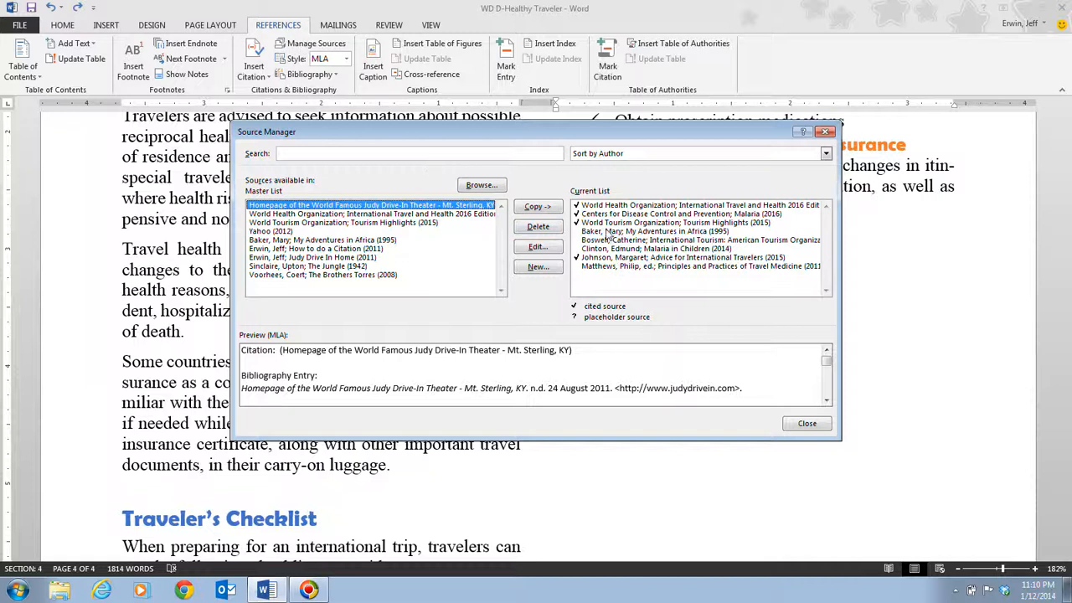
# Step: Delete the 'Baker, Mary; My Adventures in Africa' source from the Current List and return to the document
pyautogui.click(670, 231)
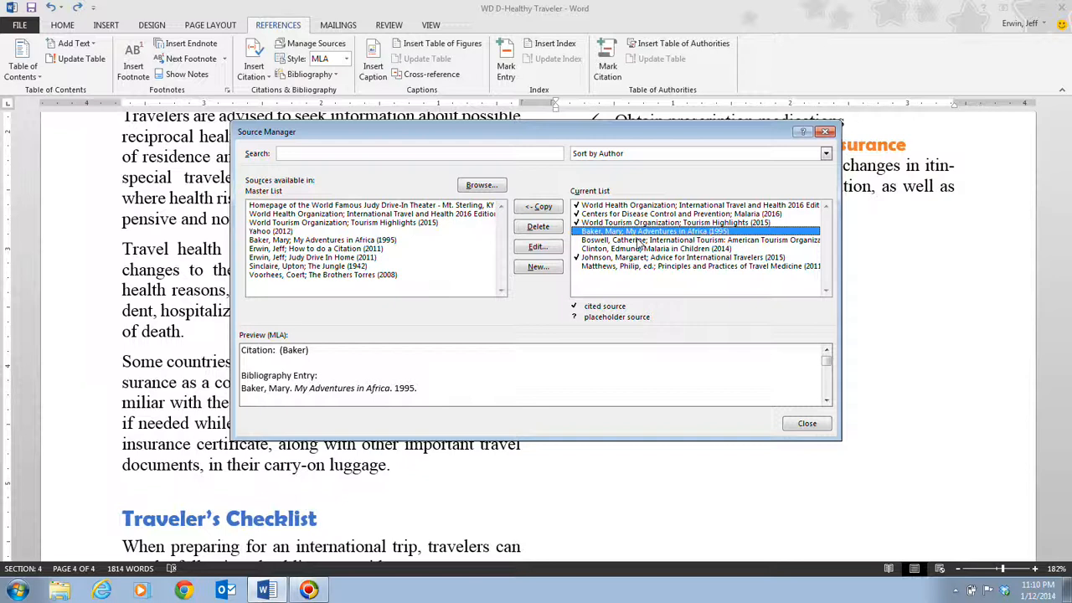
pyautogui.moveTo(811, 291)
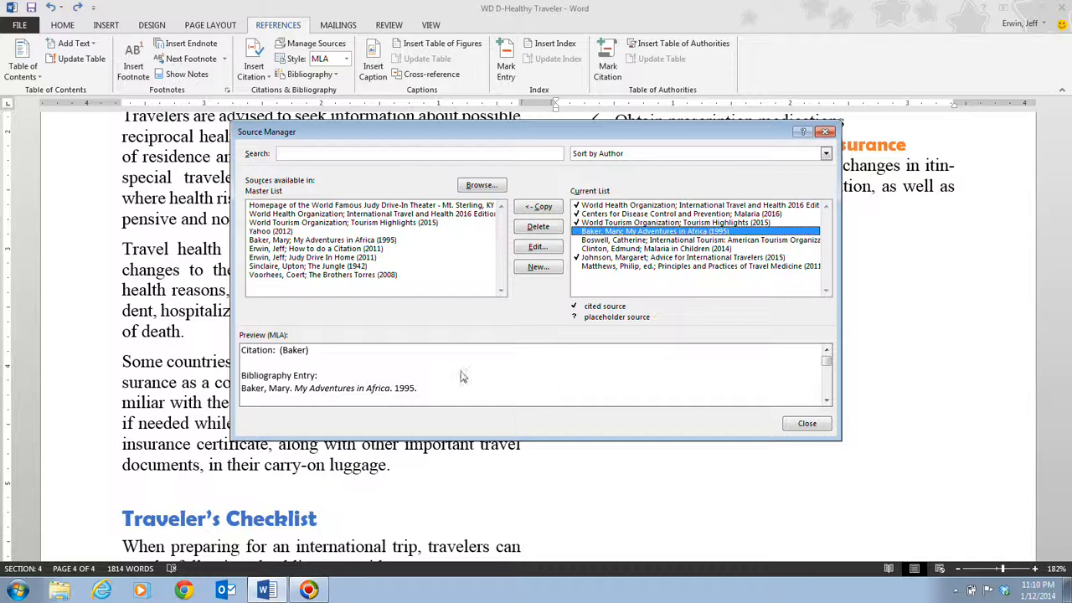
pyautogui.moveTo(422, 394)
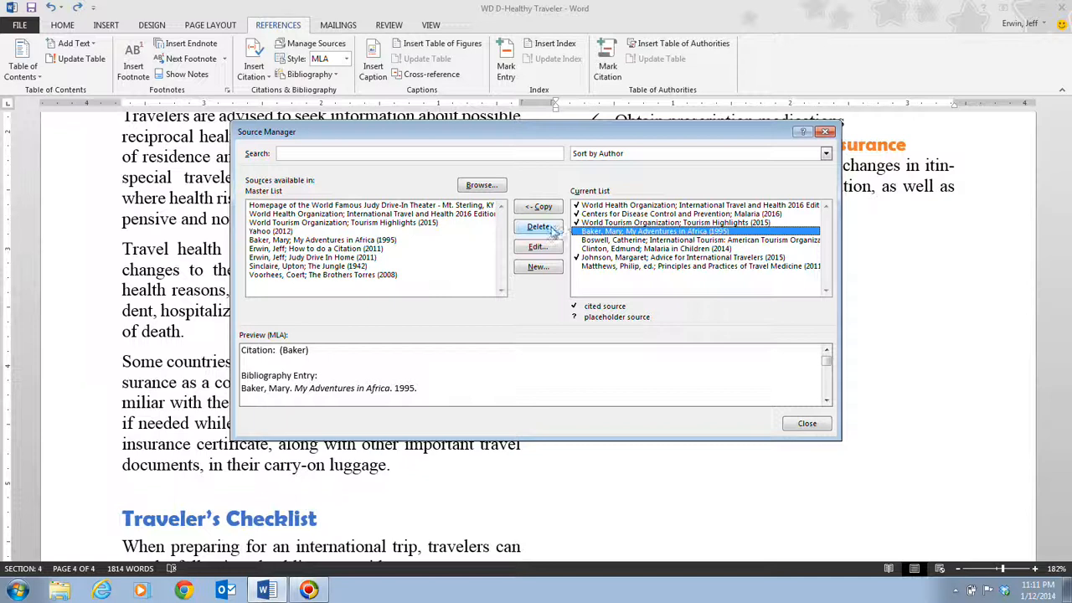
pyautogui.click(539, 226)
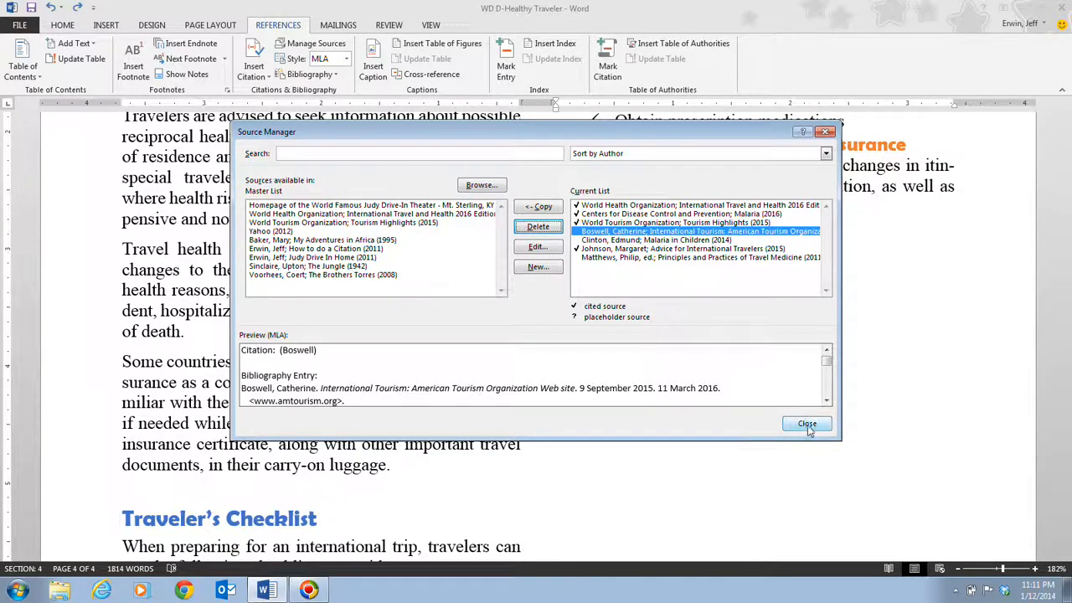
pyautogui.click(807, 423)
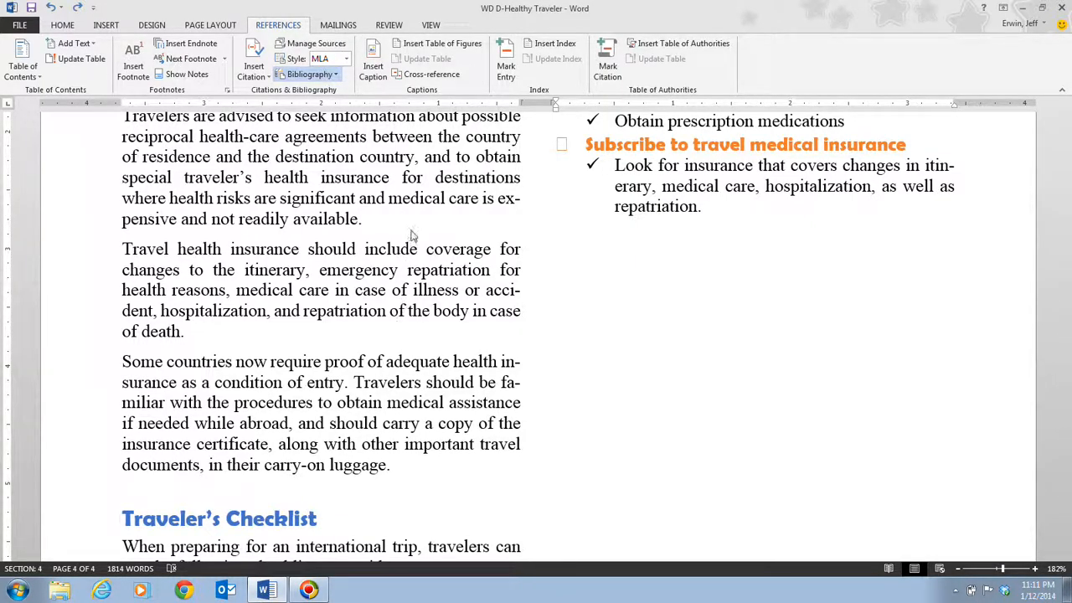
pyautogui.moveTo(418, 221)
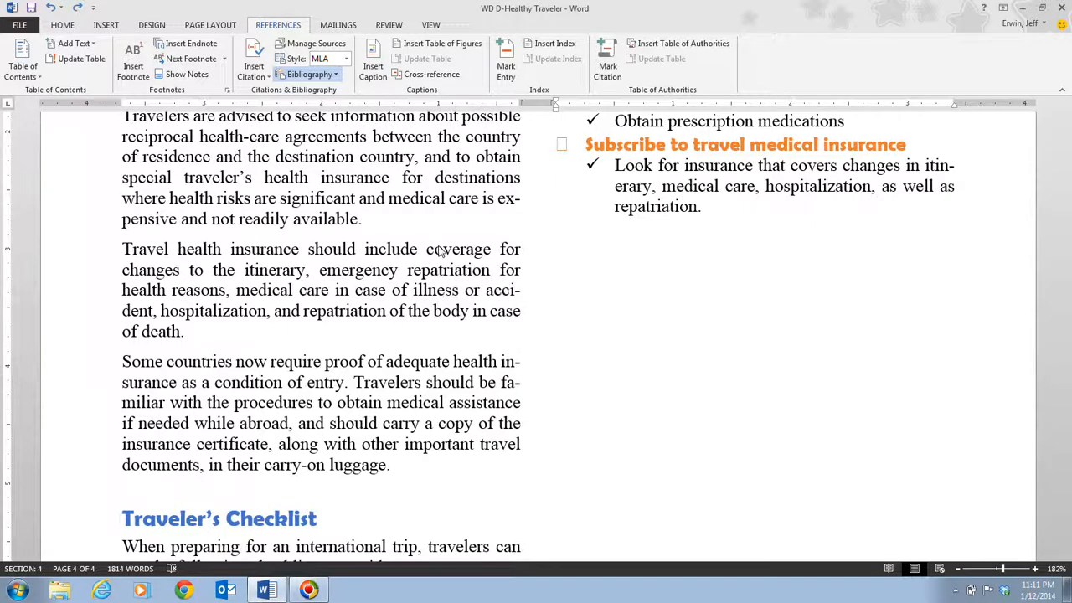
# Step: Review the inserted References bibliography beneath the travel insurance checklist
pyautogui.scroll(-3)
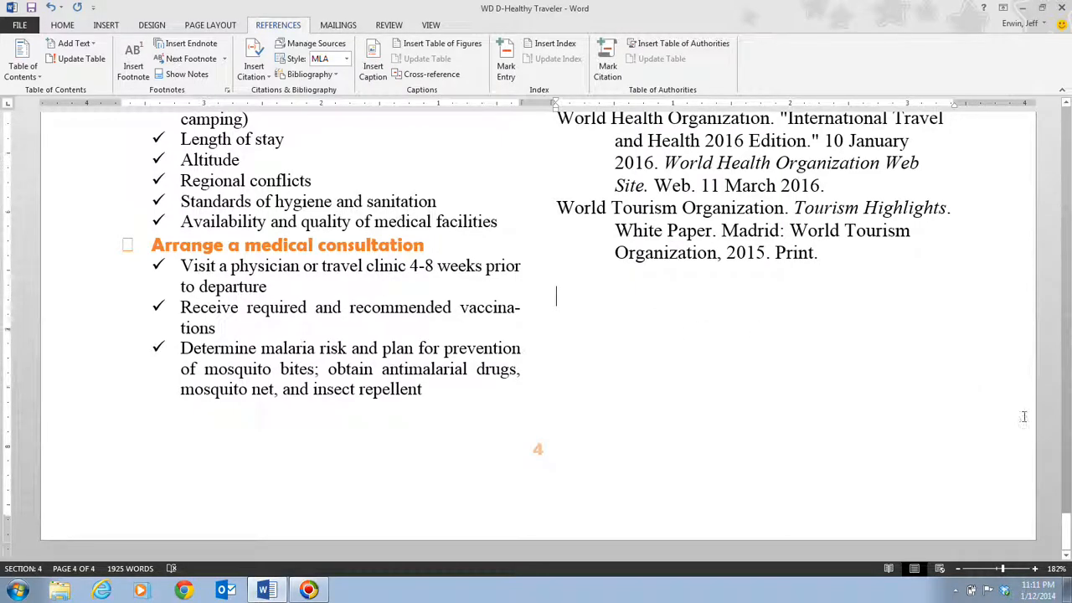
pyautogui.scroll(3)
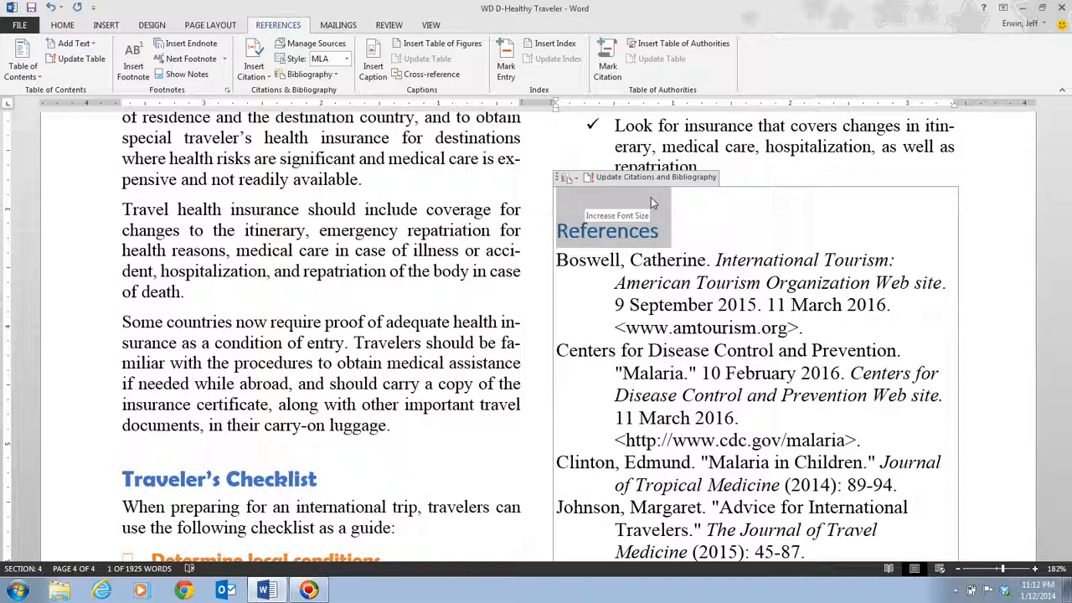
pyautogui.moveTo(622, 197)
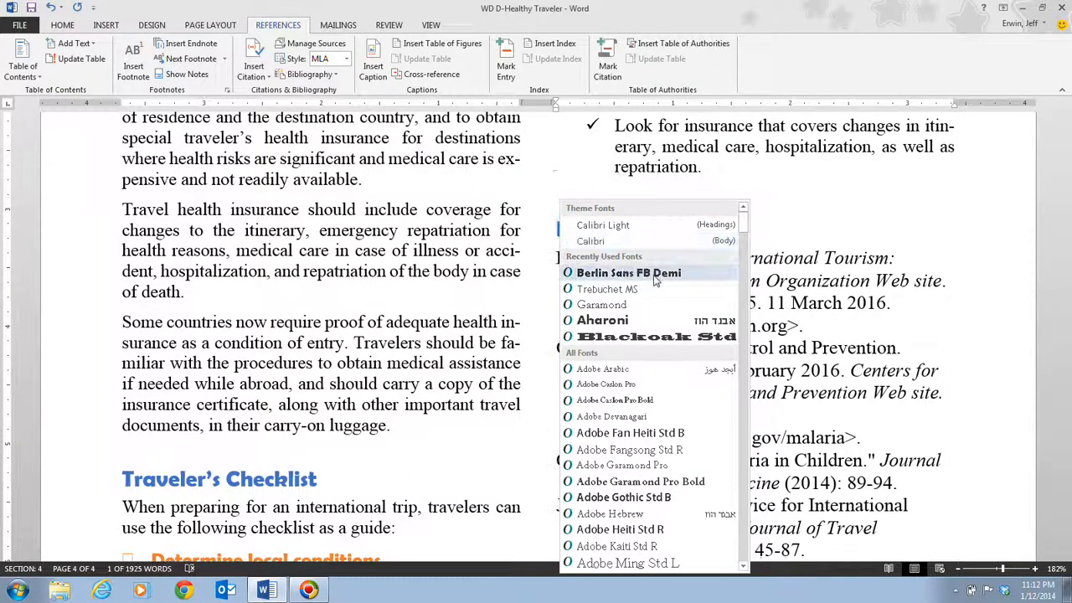
pyautogui.moveTo(695, 281)
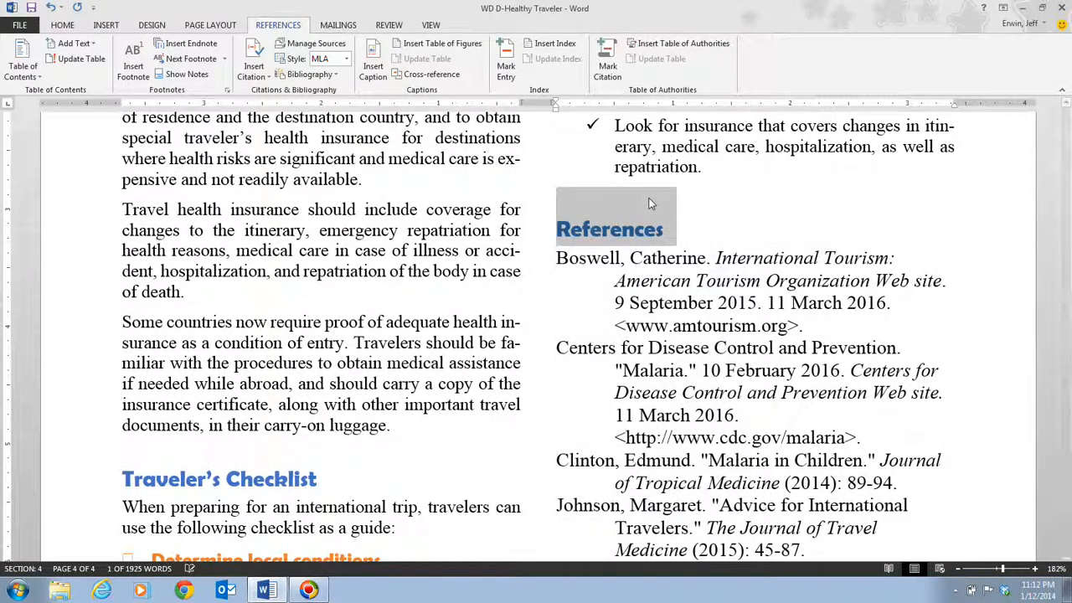
pyautogui.moveTo(650, 209)
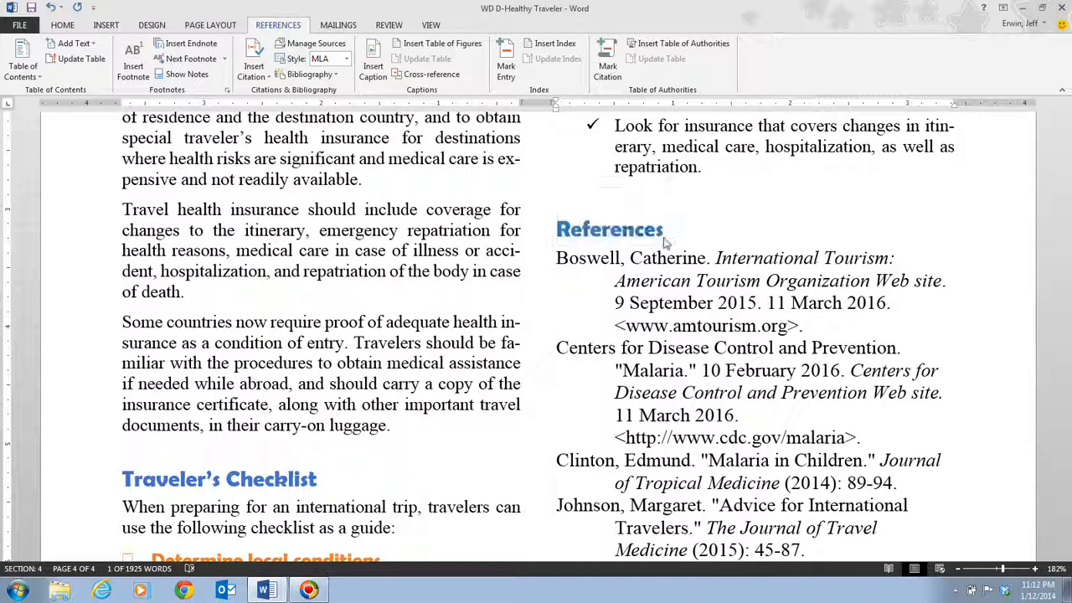
pyautogui.moveTo(729, 259)
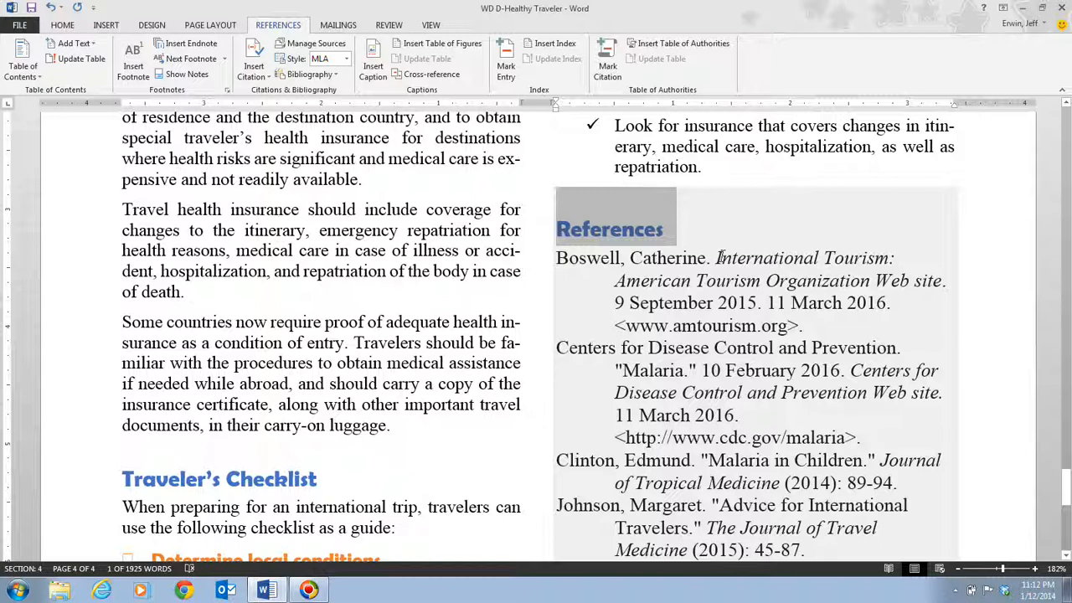
pyautogui.moveTo(740, 245)
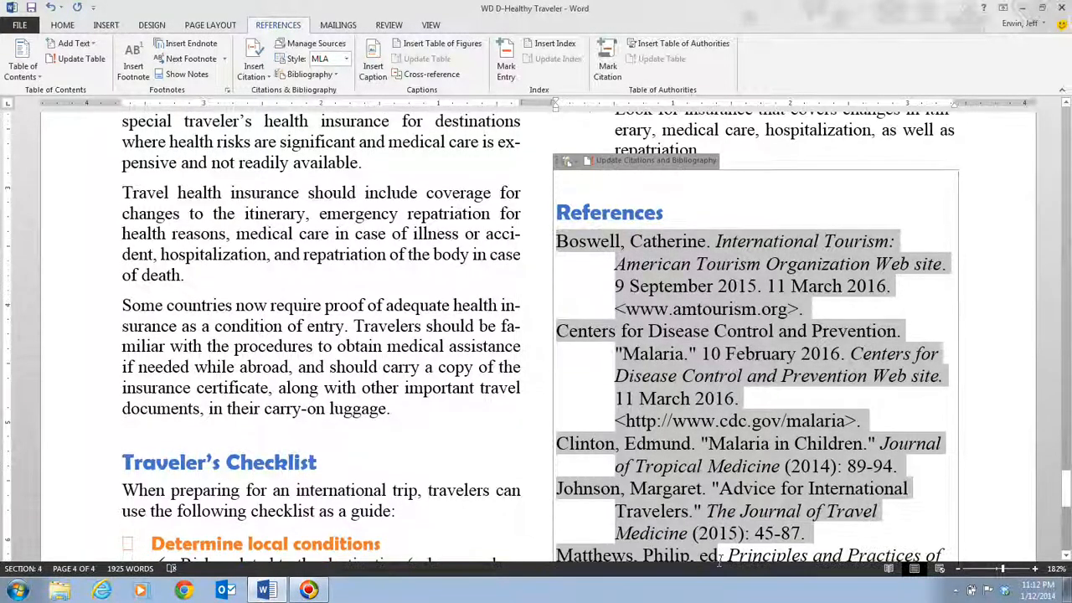
# Step: Select every bibliography entry under the References heading, down to the last source
pyautogui.scroll(-3)
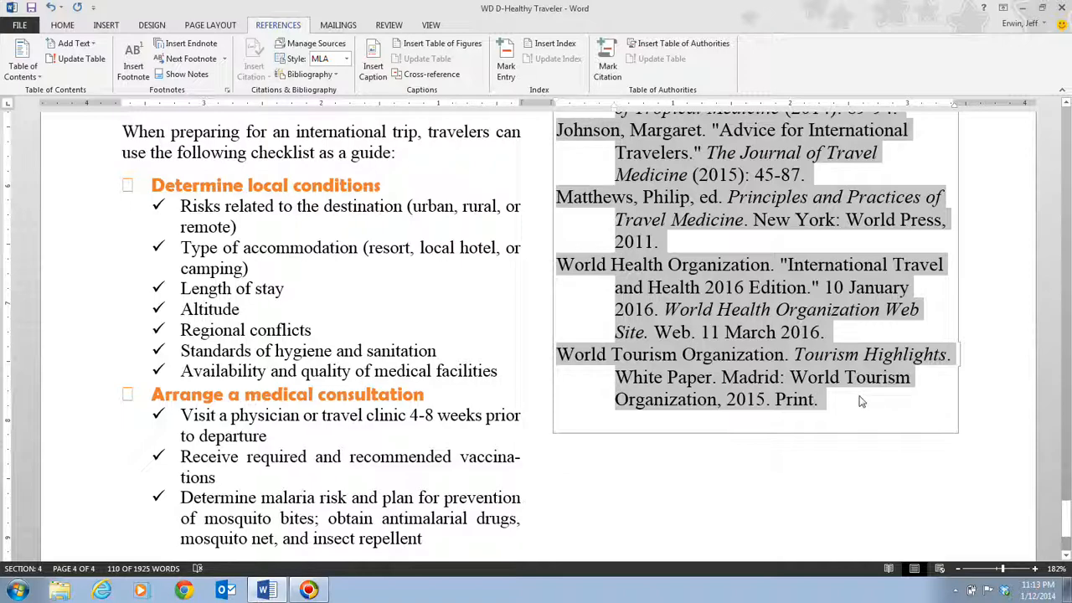
pyautogui.click(821, 398)
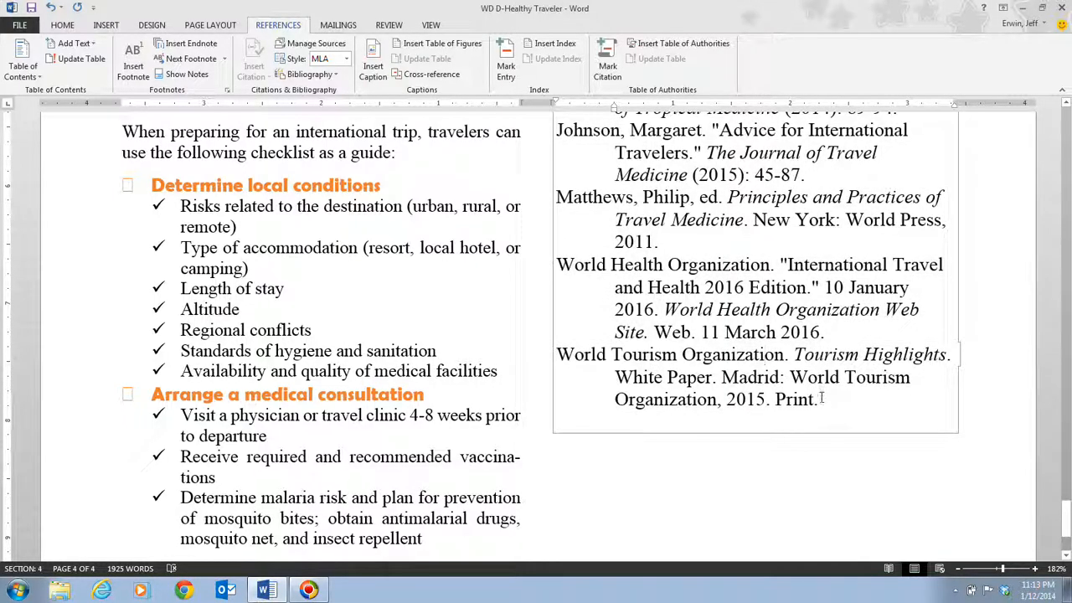
pyautogui.scroll(3)
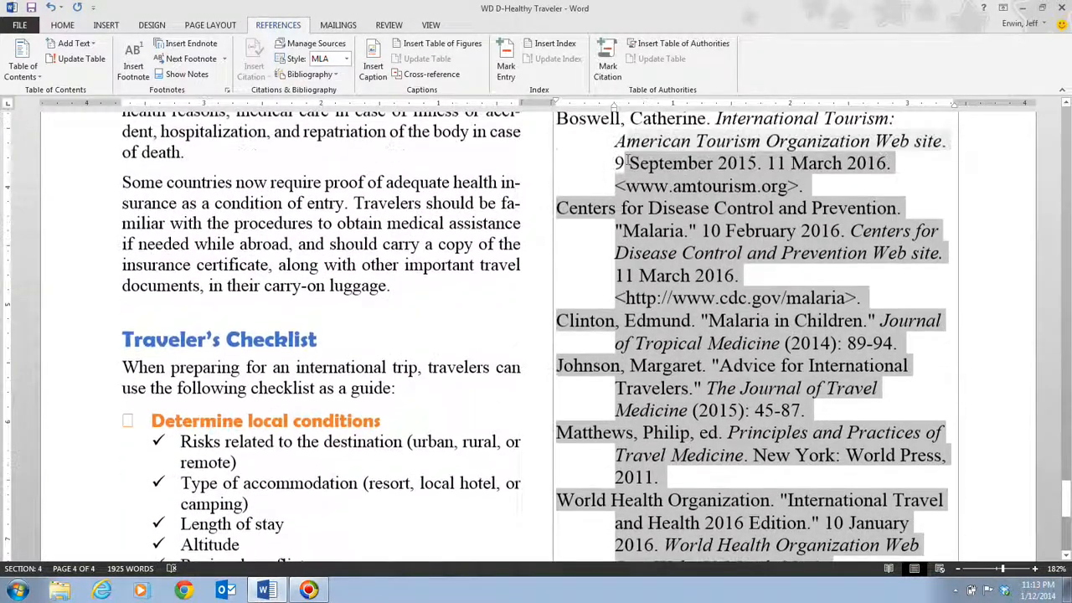
pyautogui.scroll(3)
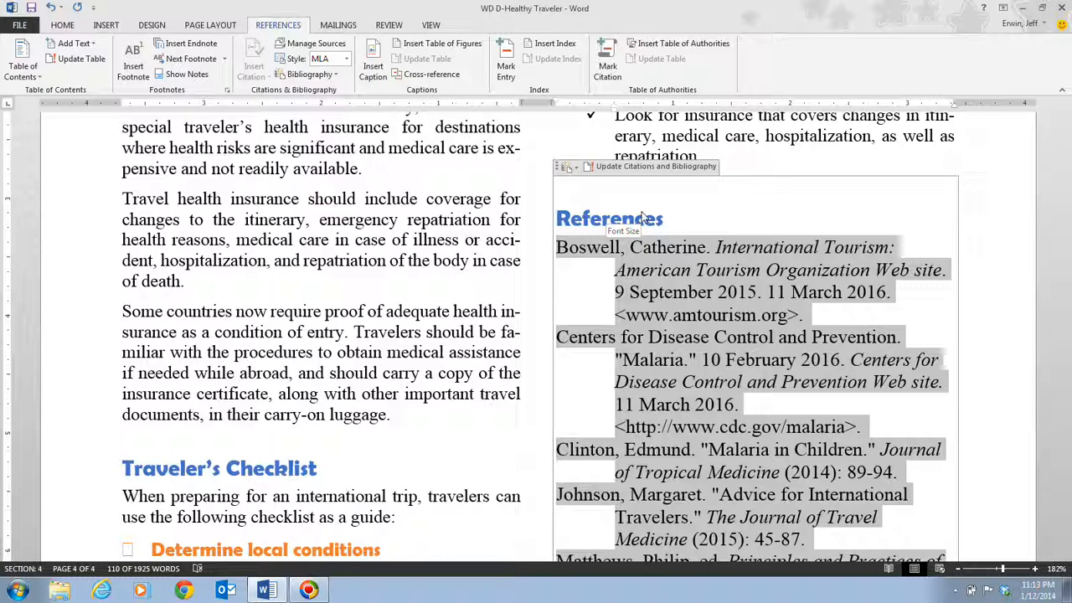
pyautogui.moveTo(653, 211)
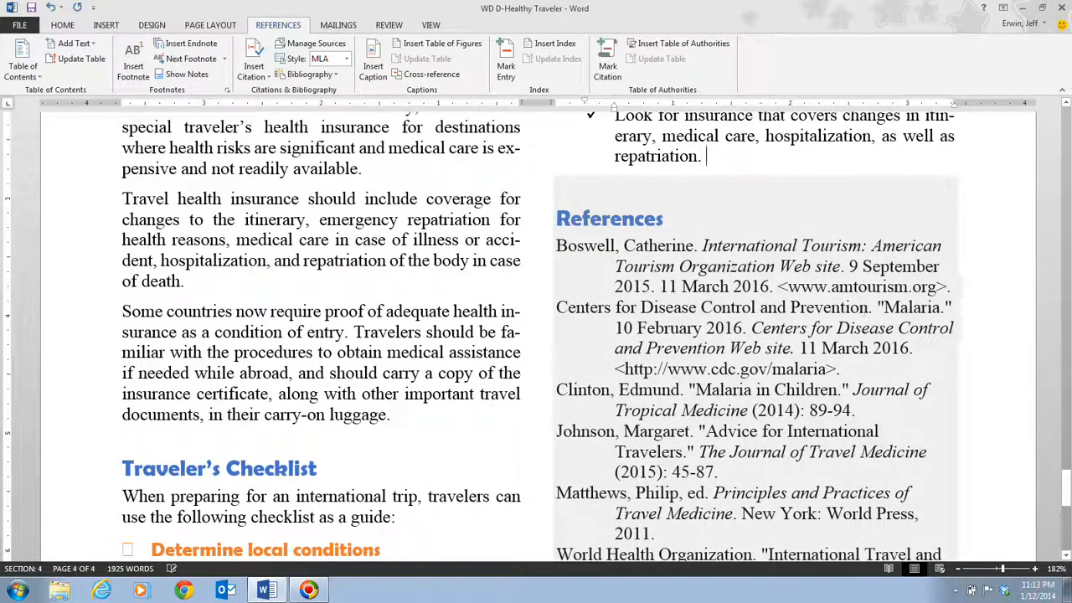
pyautogui.scroll(-3)
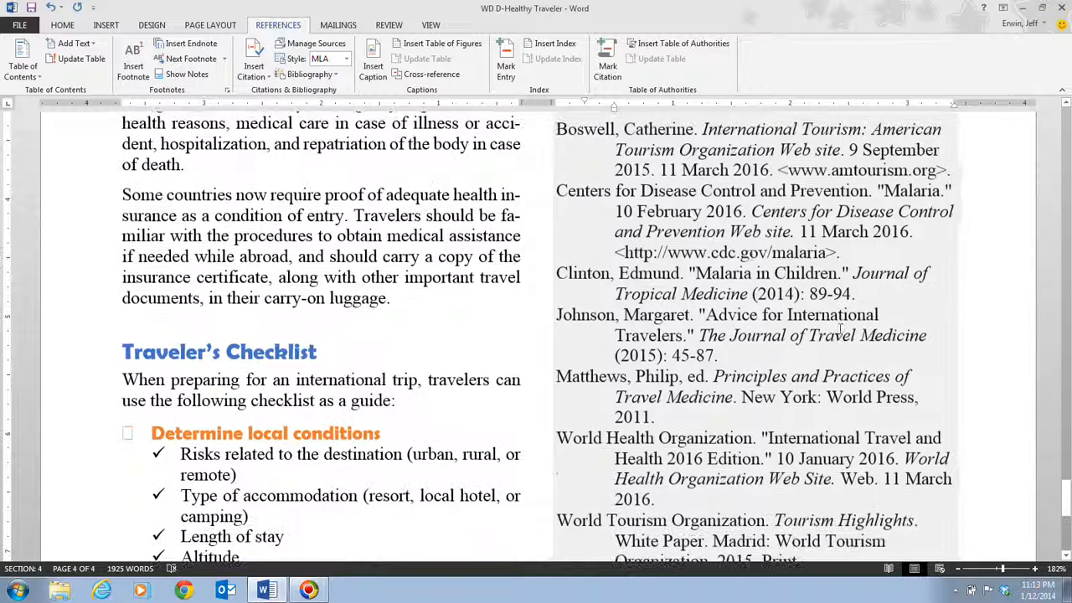
pyautogui.scroll(-3)
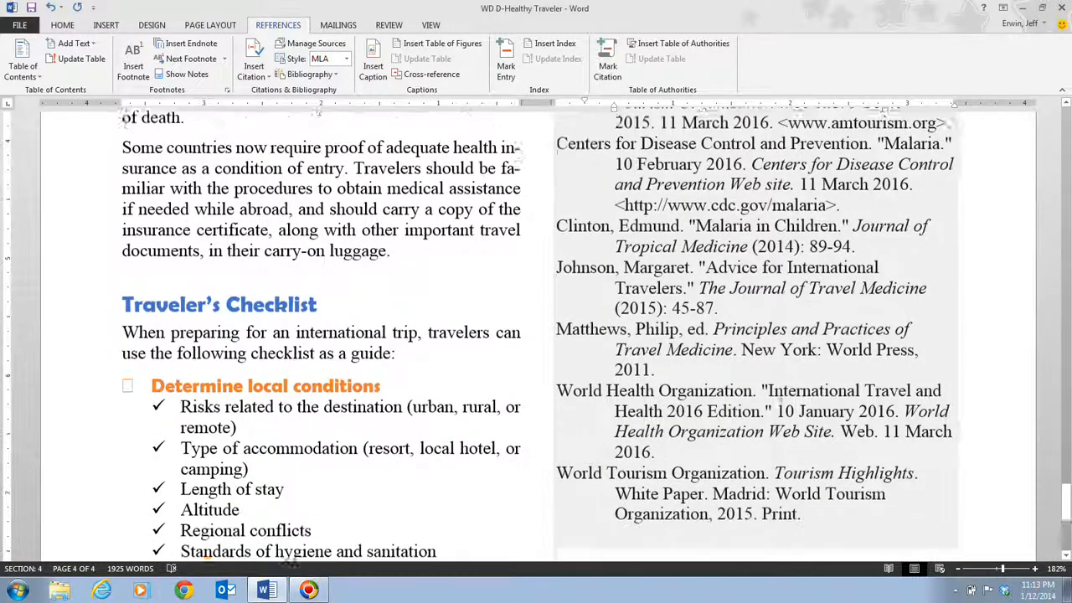
pyautogui.scroll(-3)
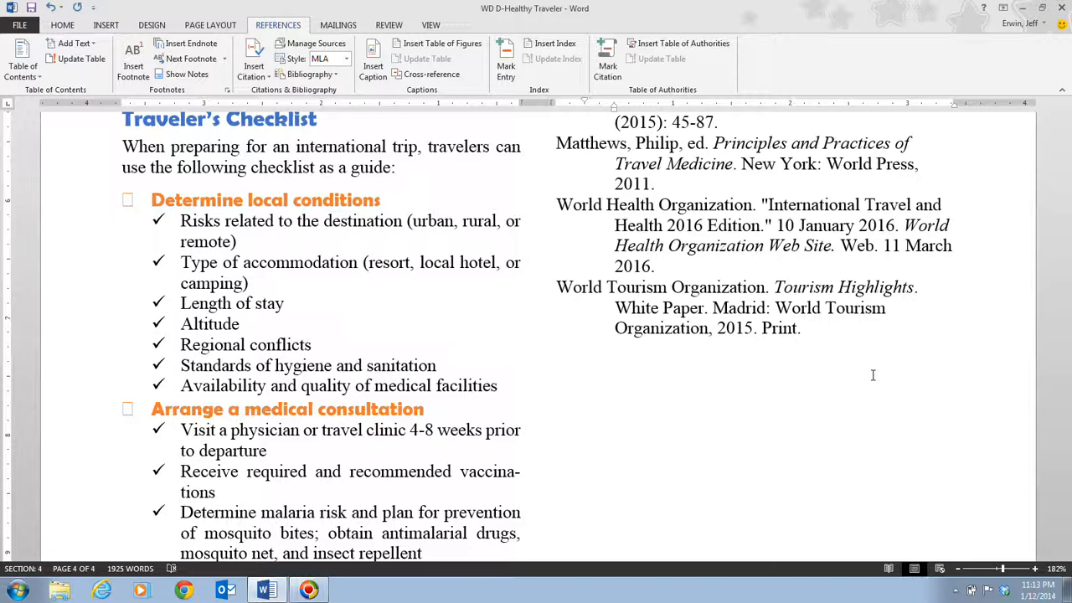
pyautogui.scroll(3)
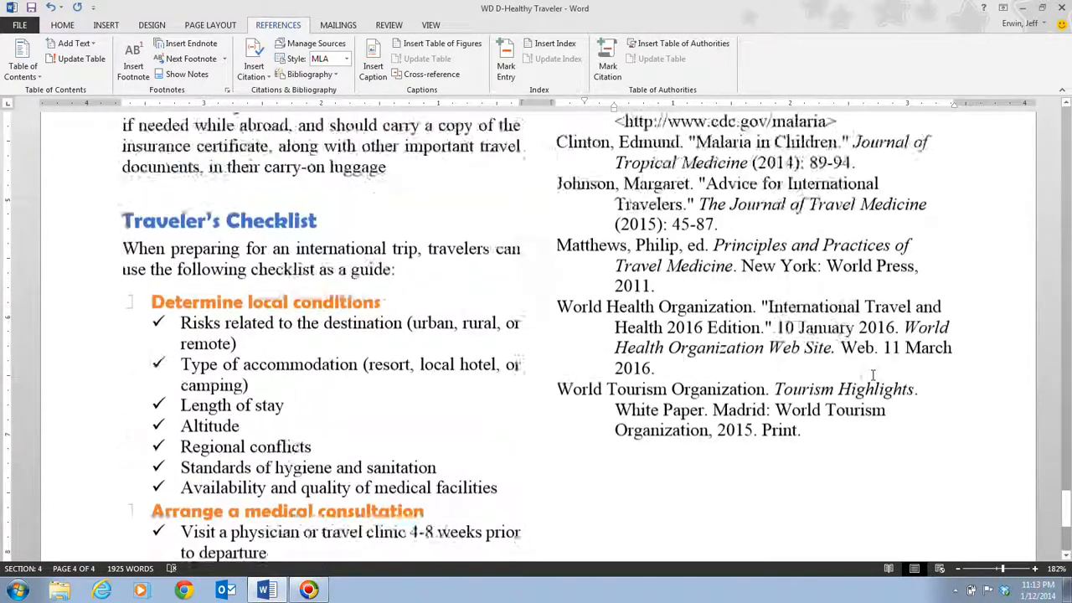
pyautogui.scroll(3)
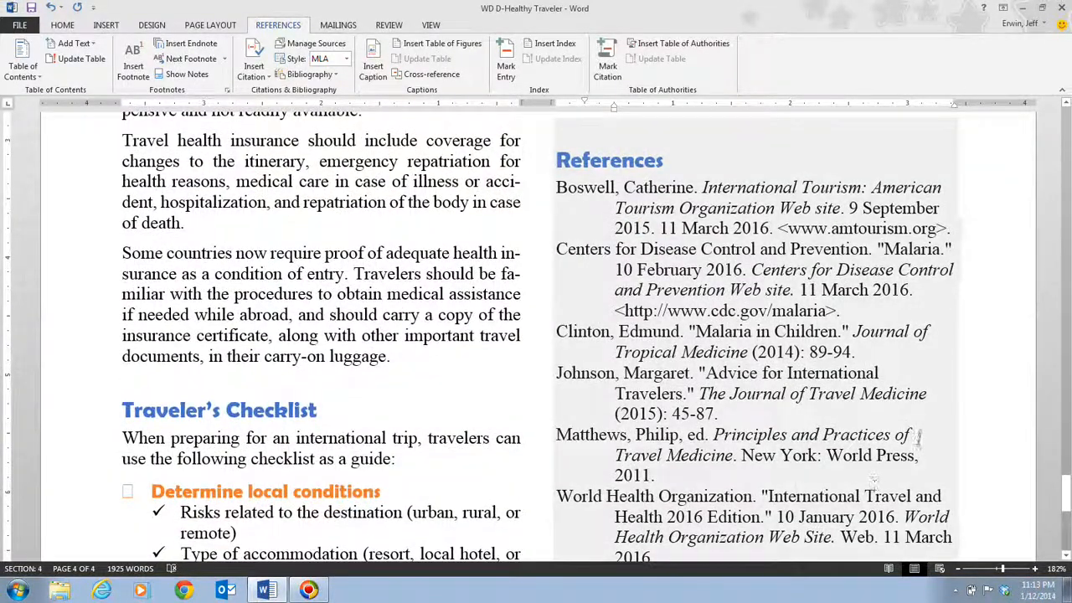
pyautogui.scroll(-3)
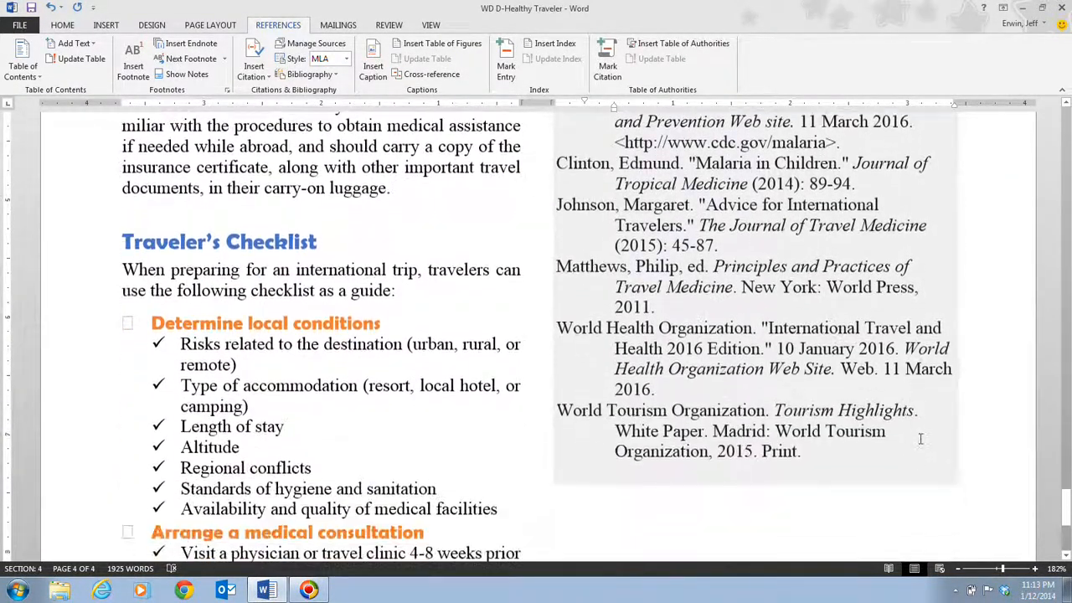
pyautogui.scroll(-3)
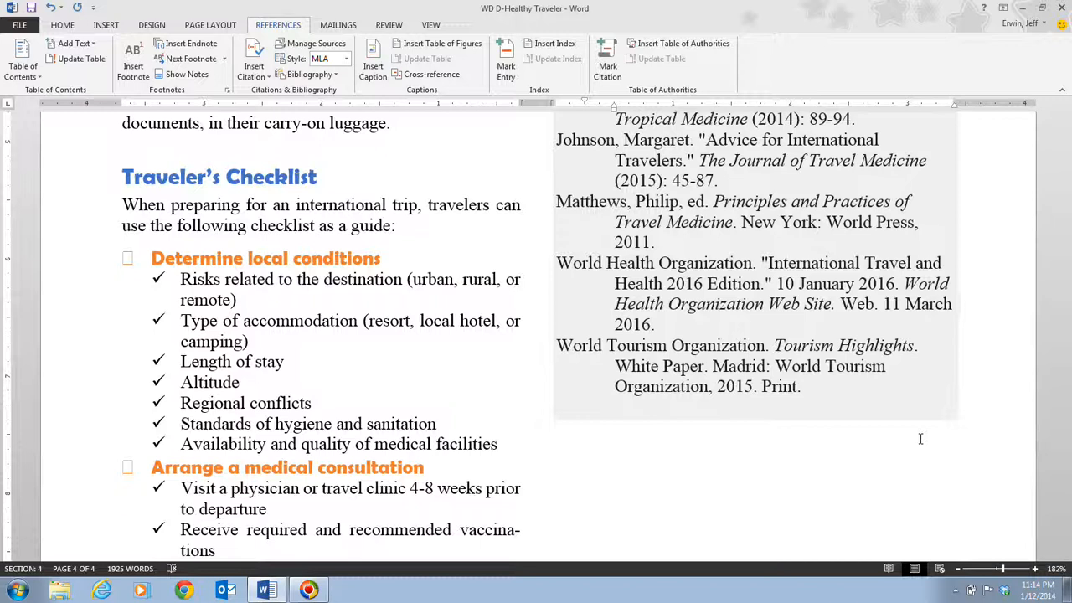
pyautogui.scroll(3)
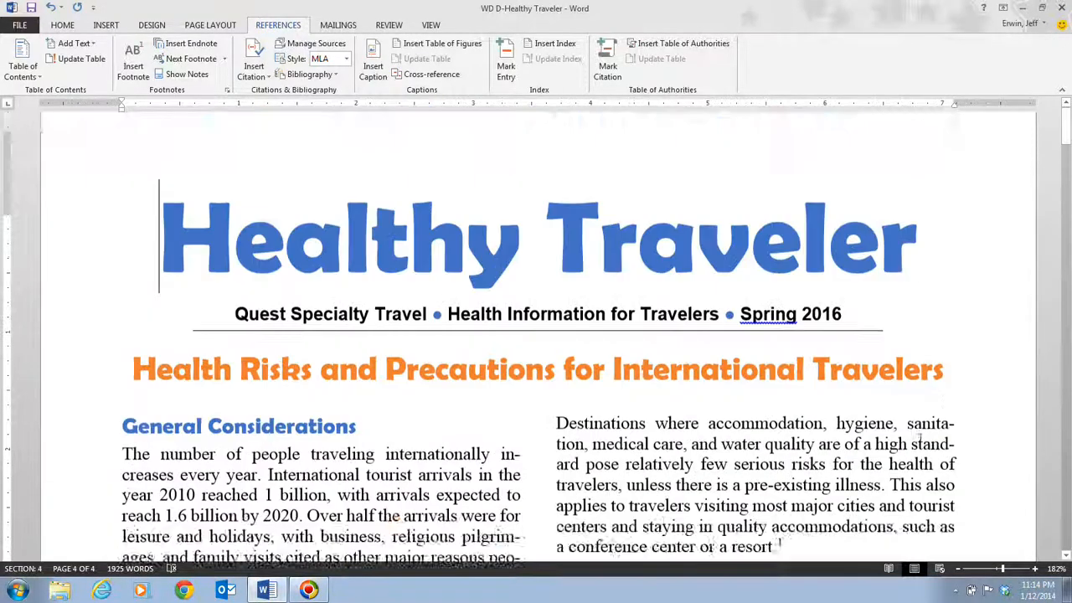
pyautogui.scroll(3)
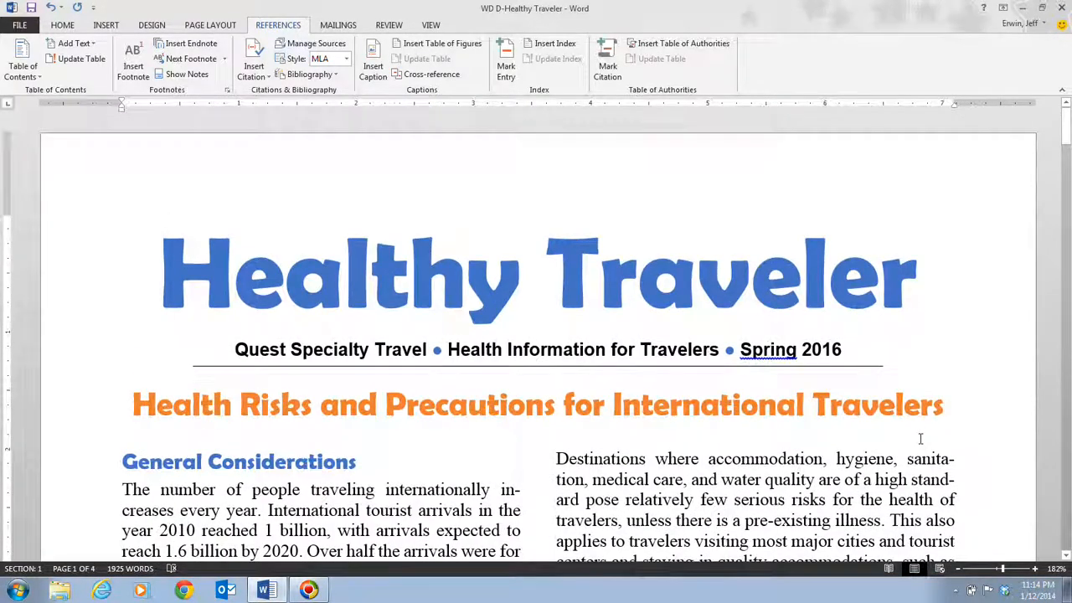
pyautogui.scroll(-3)
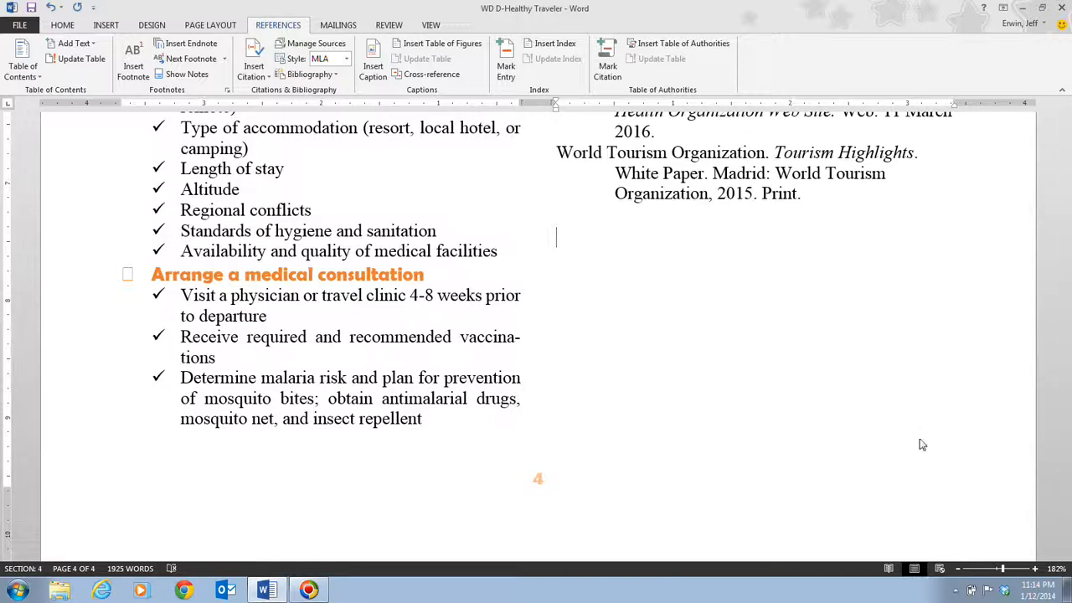
pyautogui.write('Jeff Erwin')
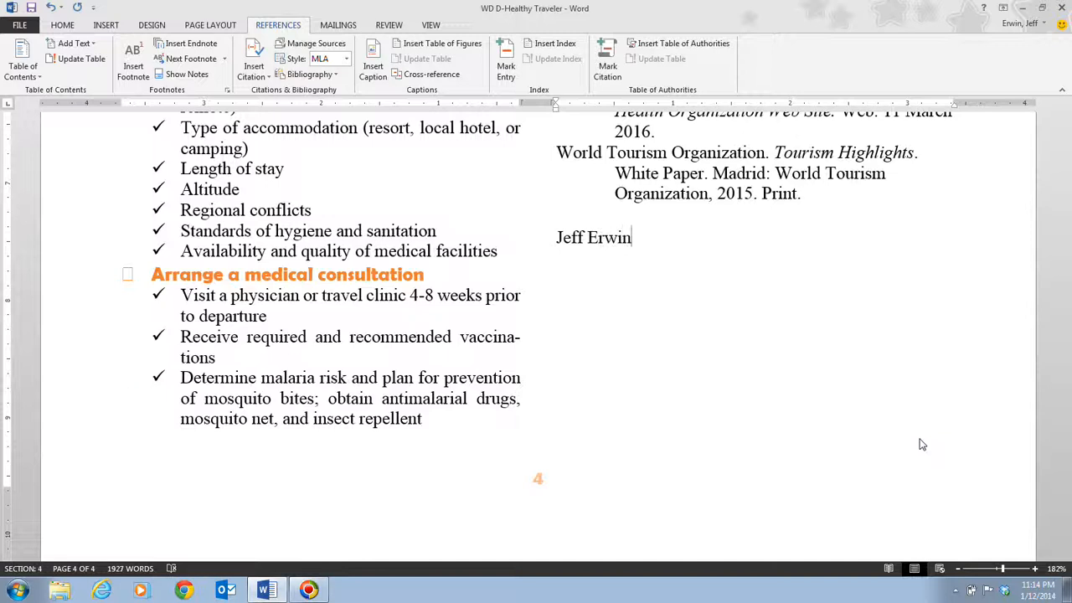
pyautogui.click(431, 25)
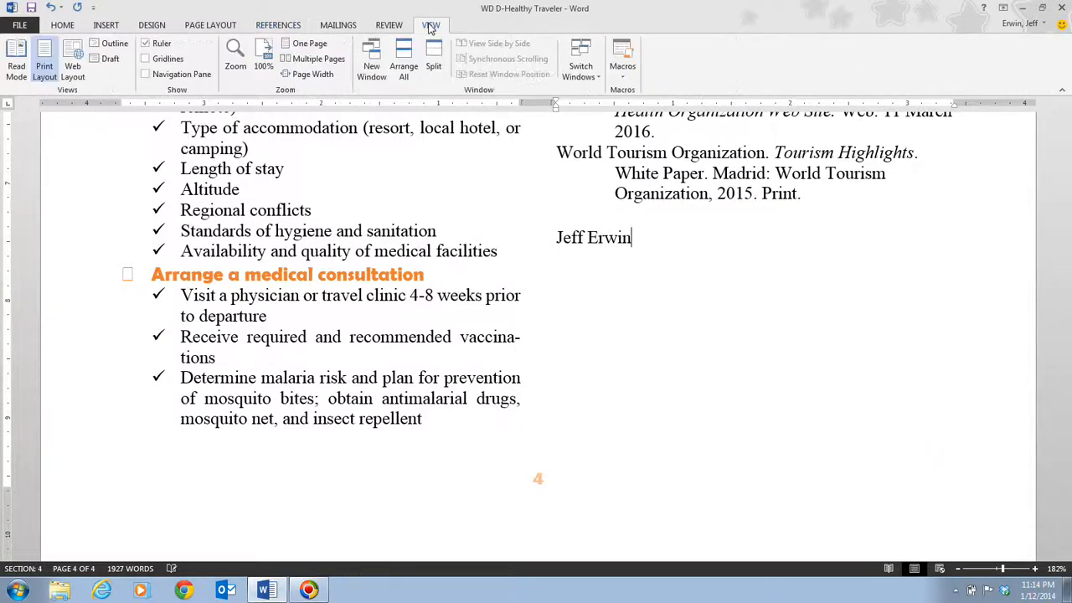
pyautogui.moveTo(314, 59)
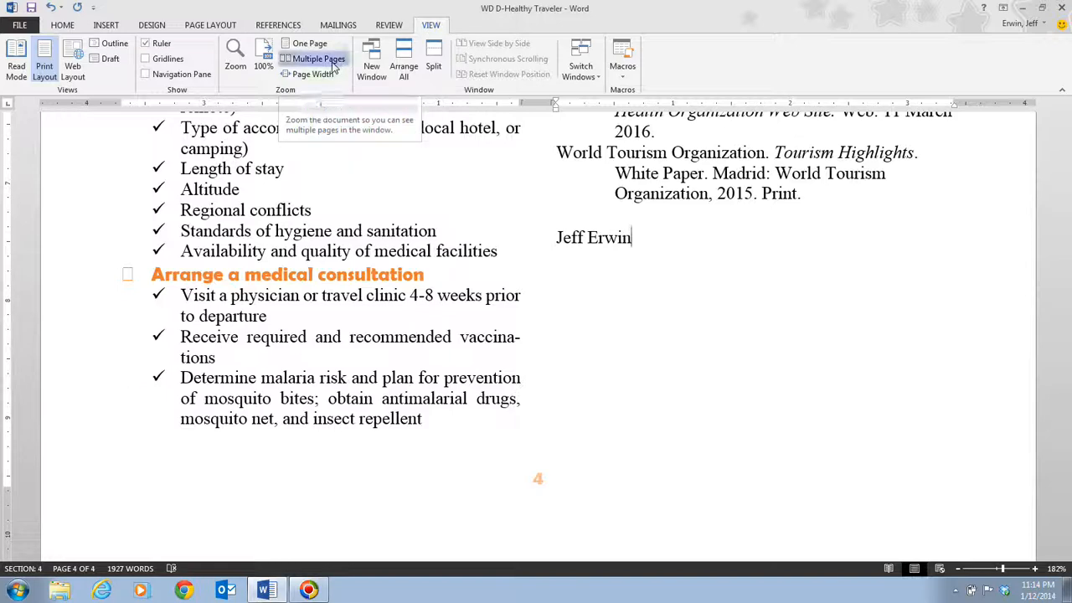
# Step: Switch to Multiple Pages view and look over the report, including page 4's References and author line
pyautogui.click(318, 59)
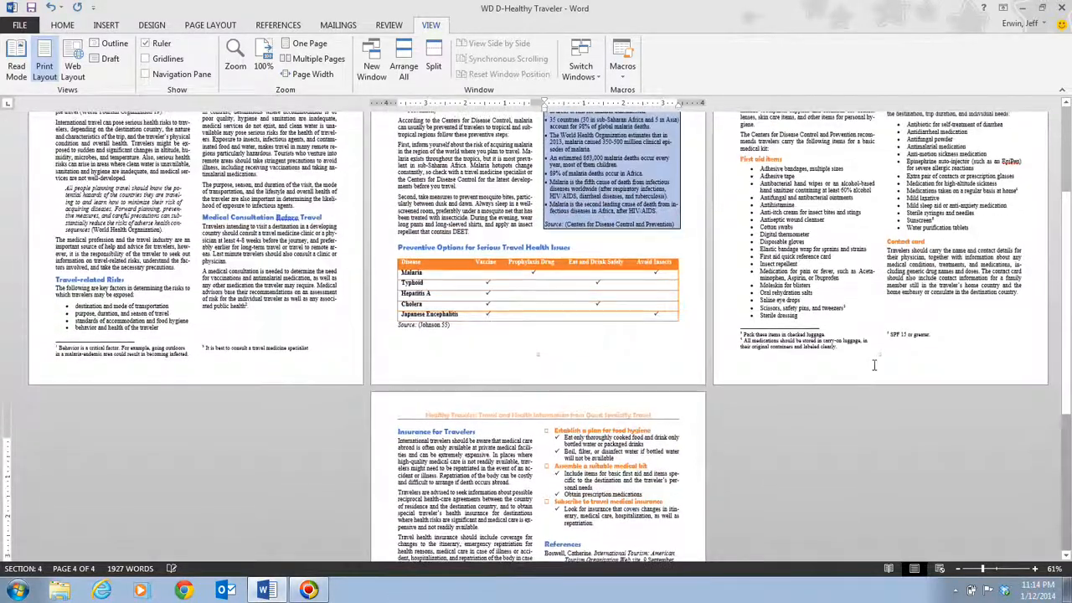
pyautogui.scroll(3)
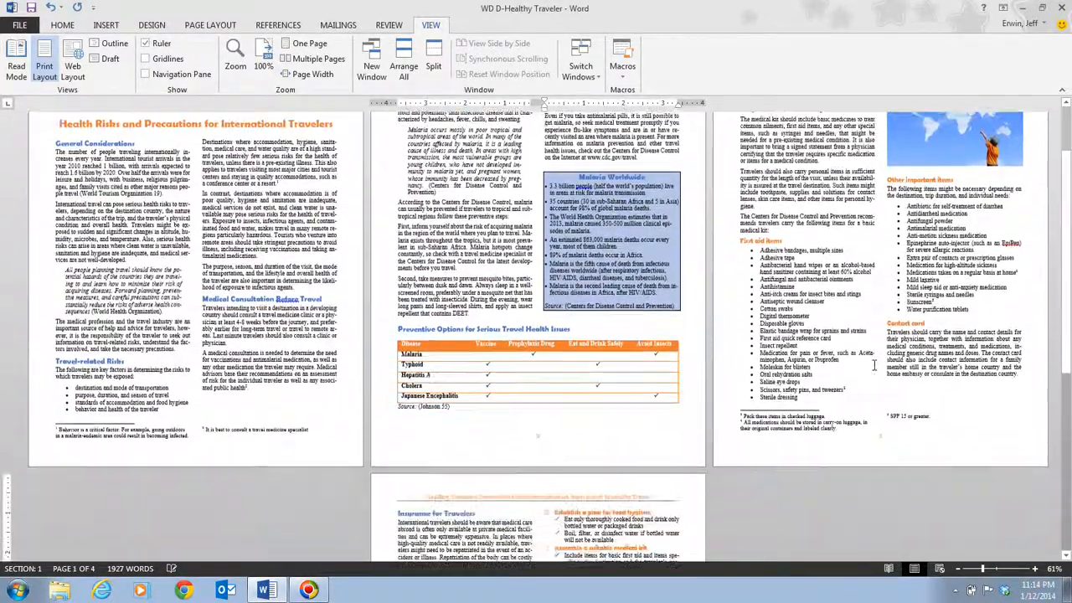
pyautogui.scroll(-3)
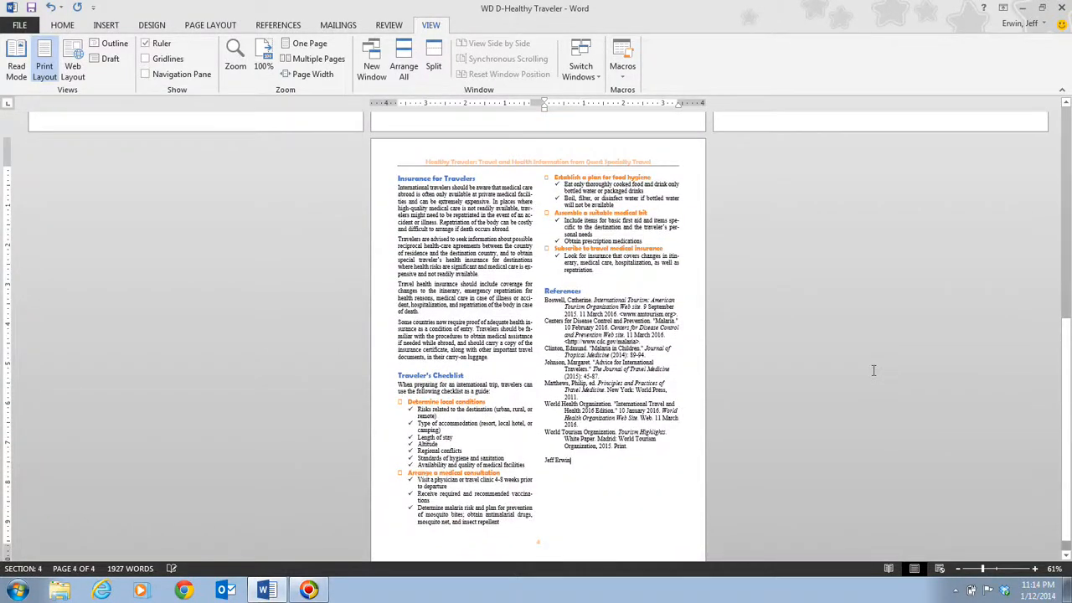
pyautogui.scroll(3)
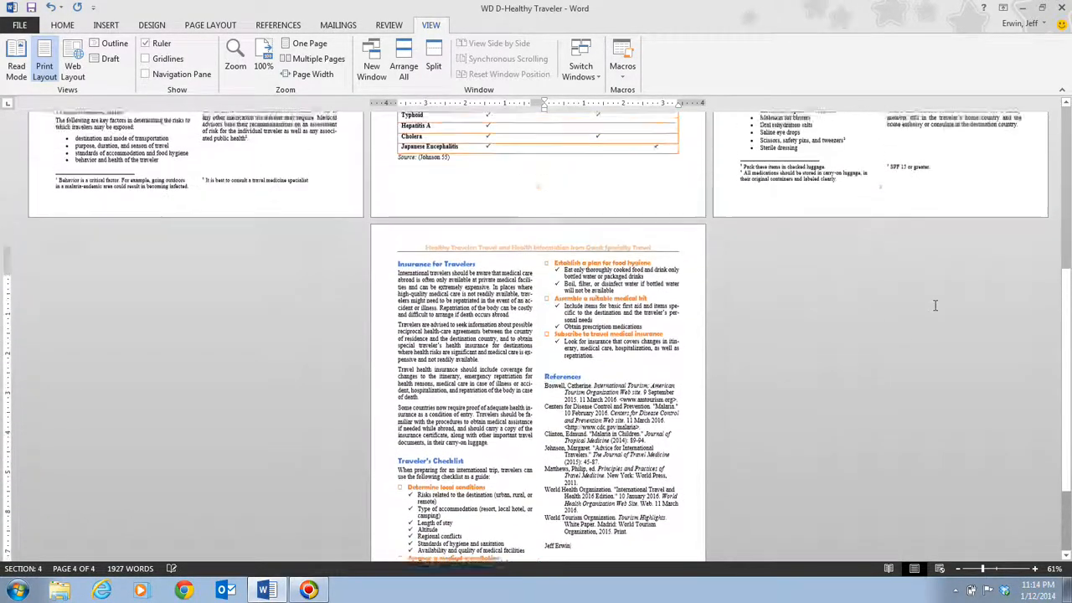
pyautogui.scroll(3)
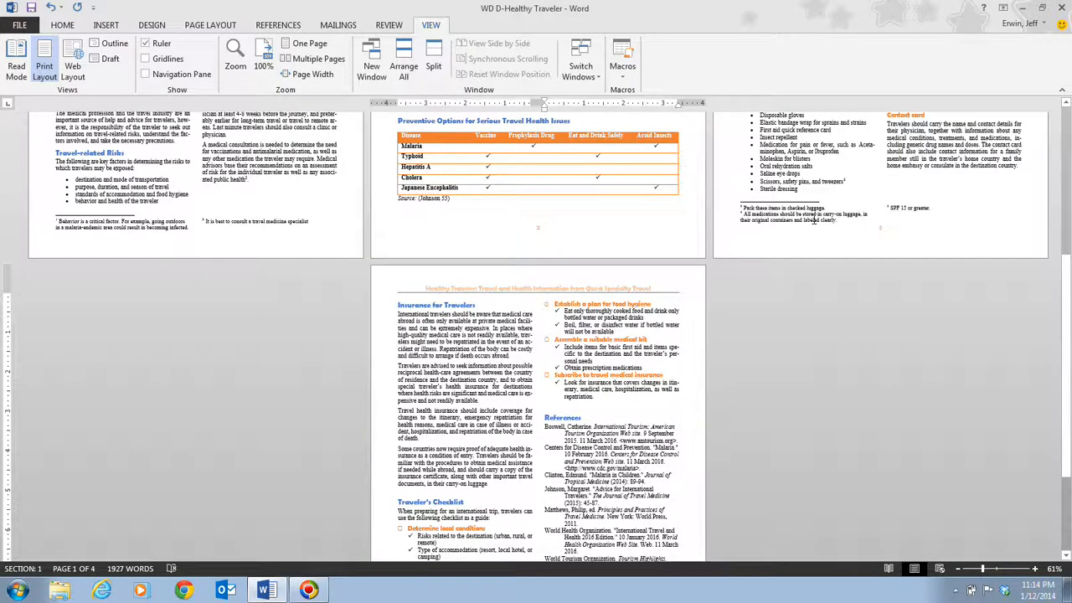
pyautogui.moveTo(946, 452)
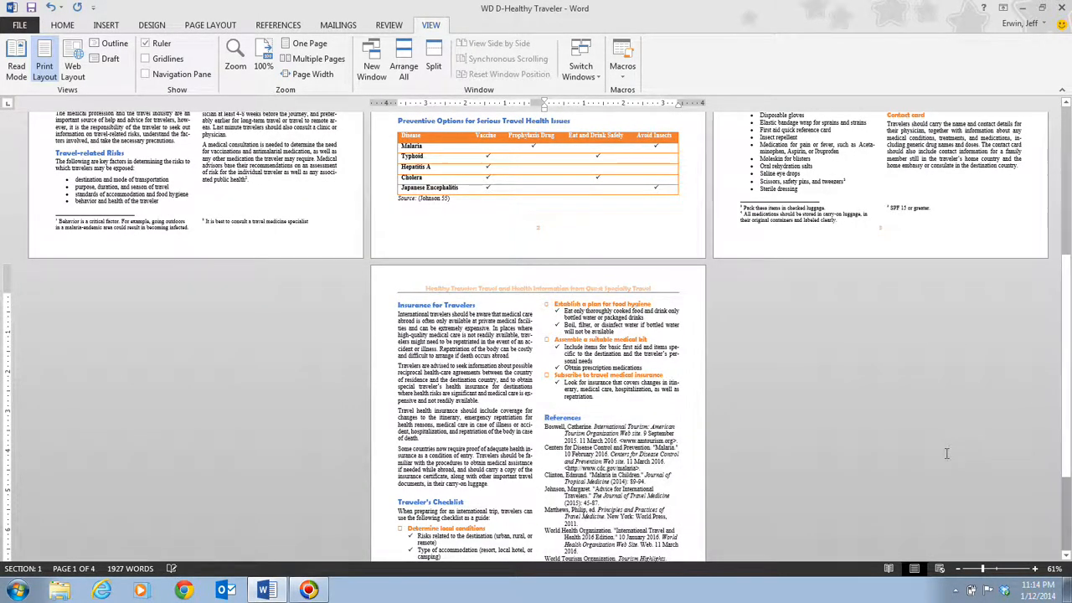
pyautogui.scroll(3)
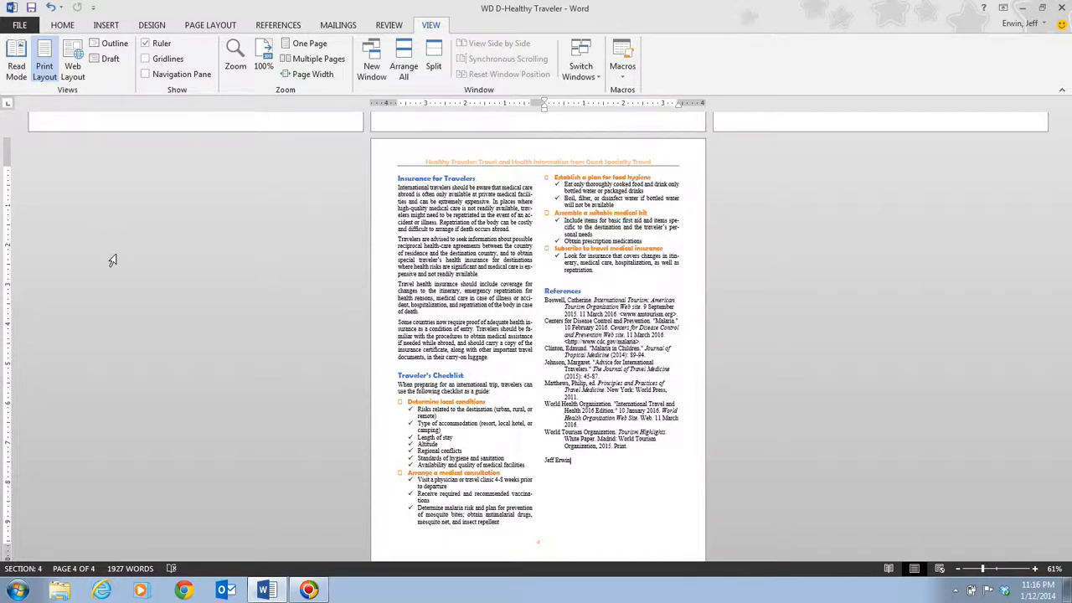
pyautogui.moveTo(216, 433)
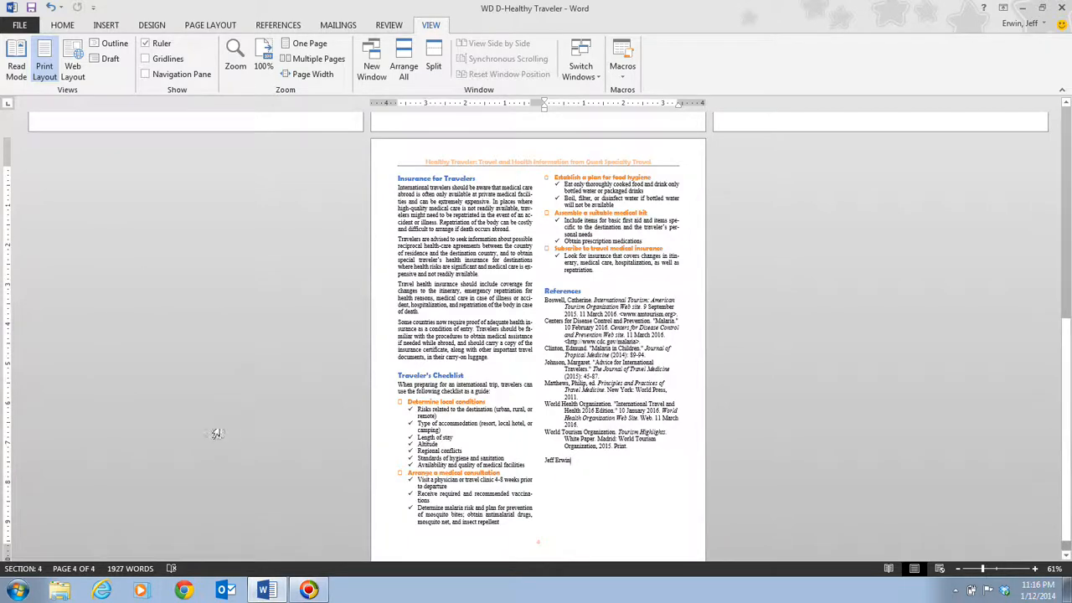
pyautogui.moveTo(231, 385)
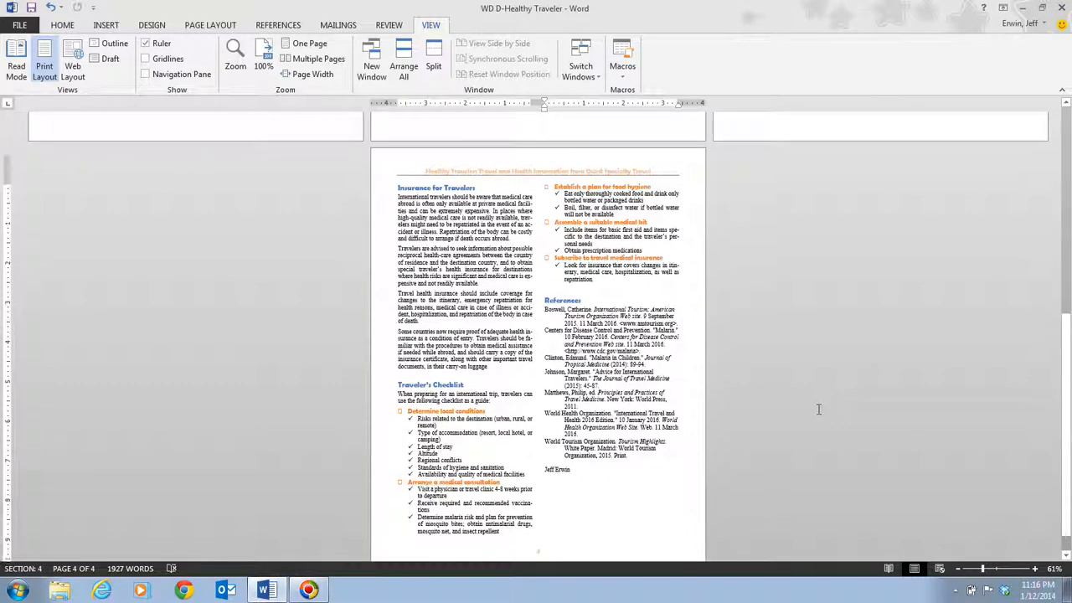
pyautogui.scroll(3)
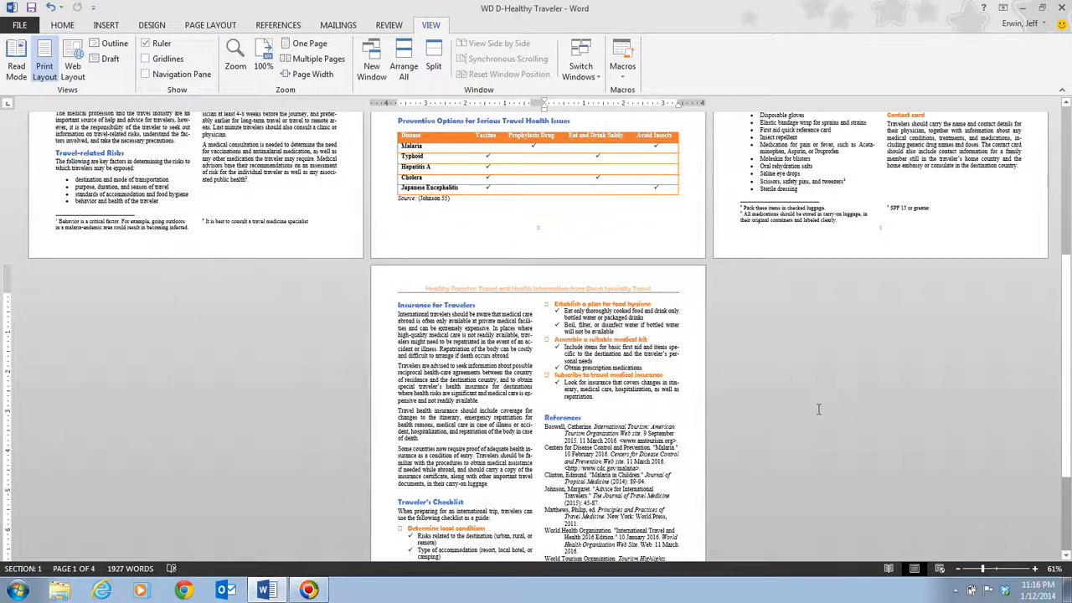
pyautogui.scroll(3)
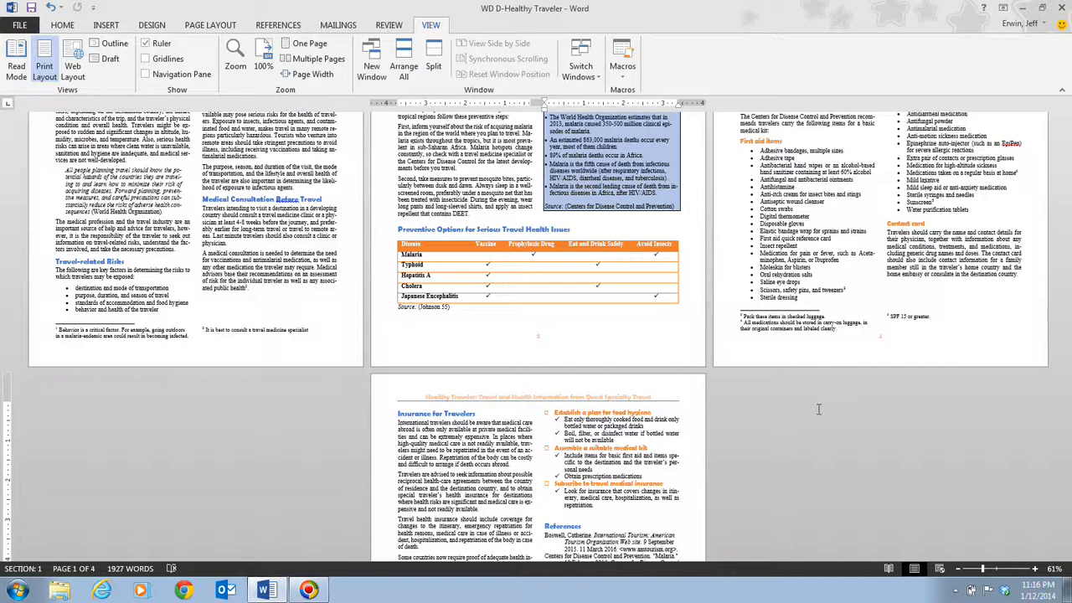
pyautogui.scroll(3)
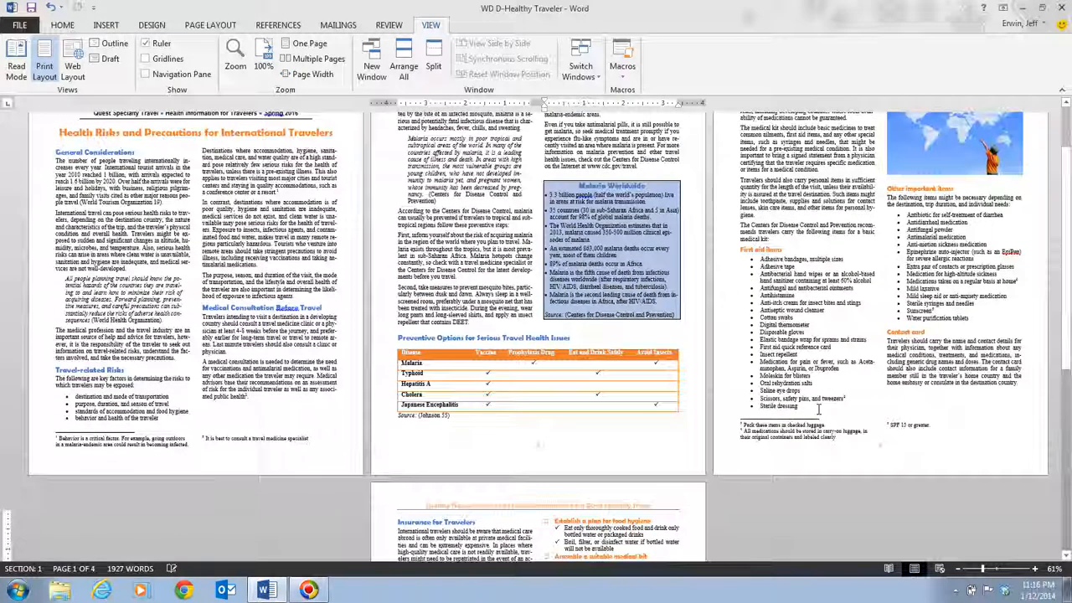
pyautogui.scroll(3)
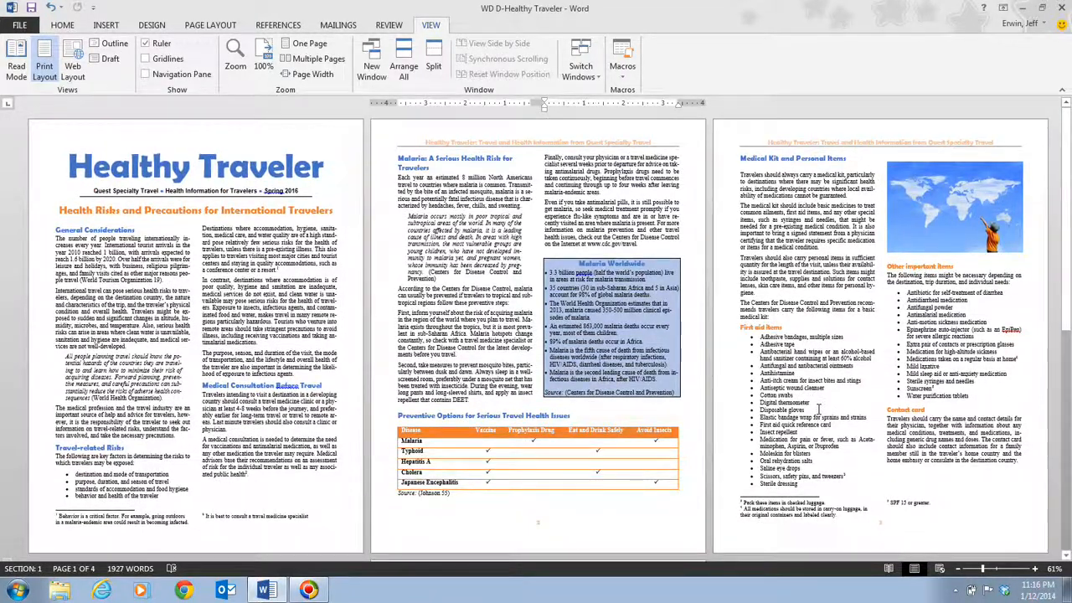